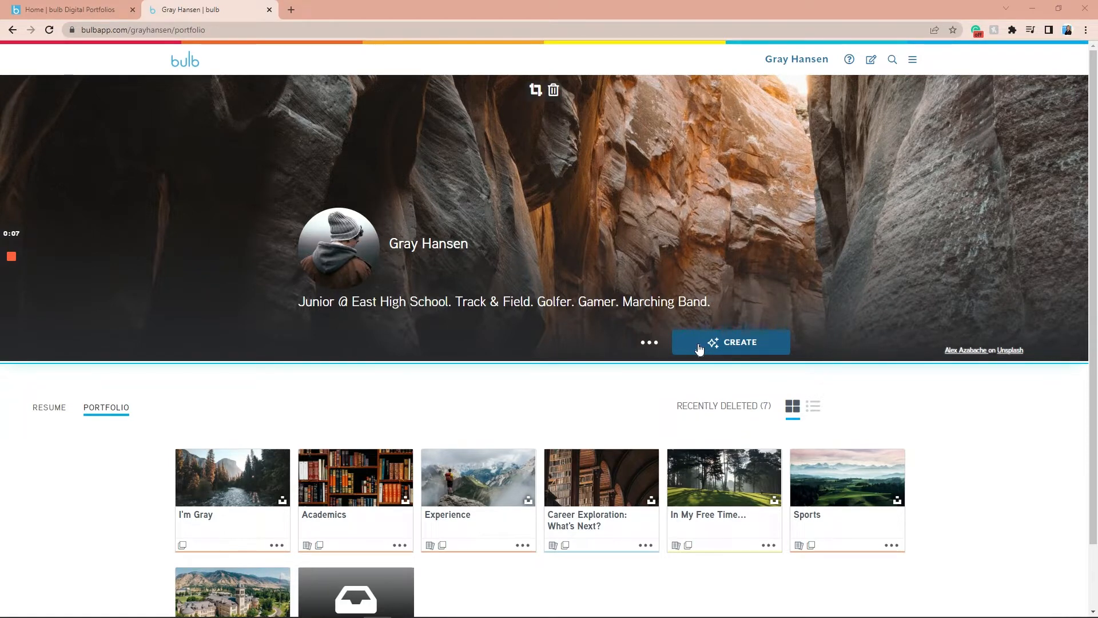
# - Open the CREATE dropdown showing Create Page and Create Collection
pyautogui.click(730, 342)
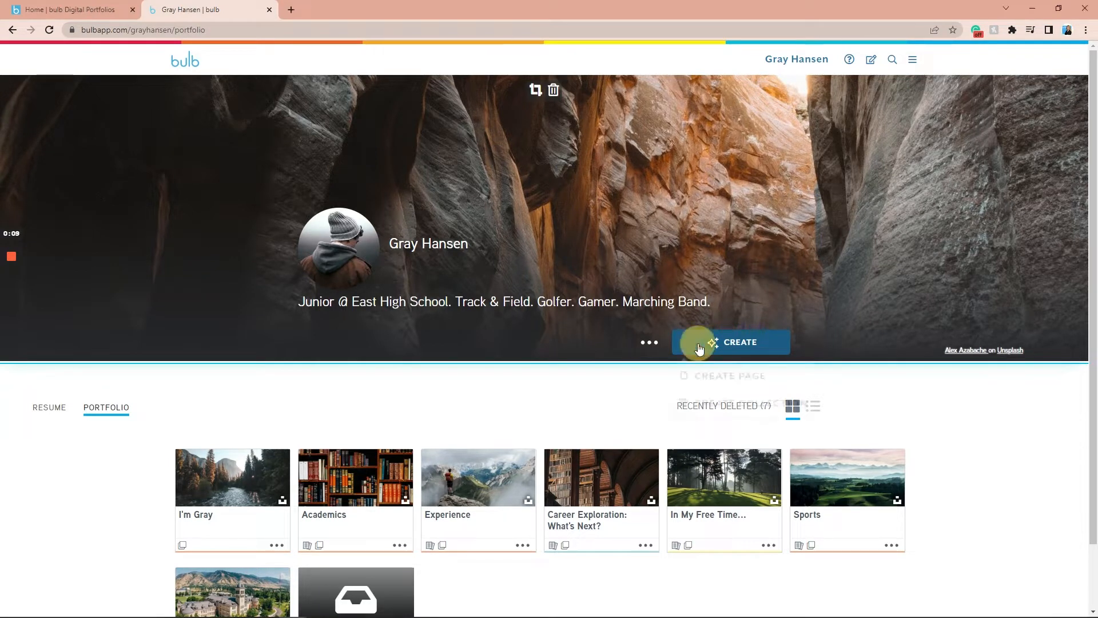
pyautogui.click(729, 342)
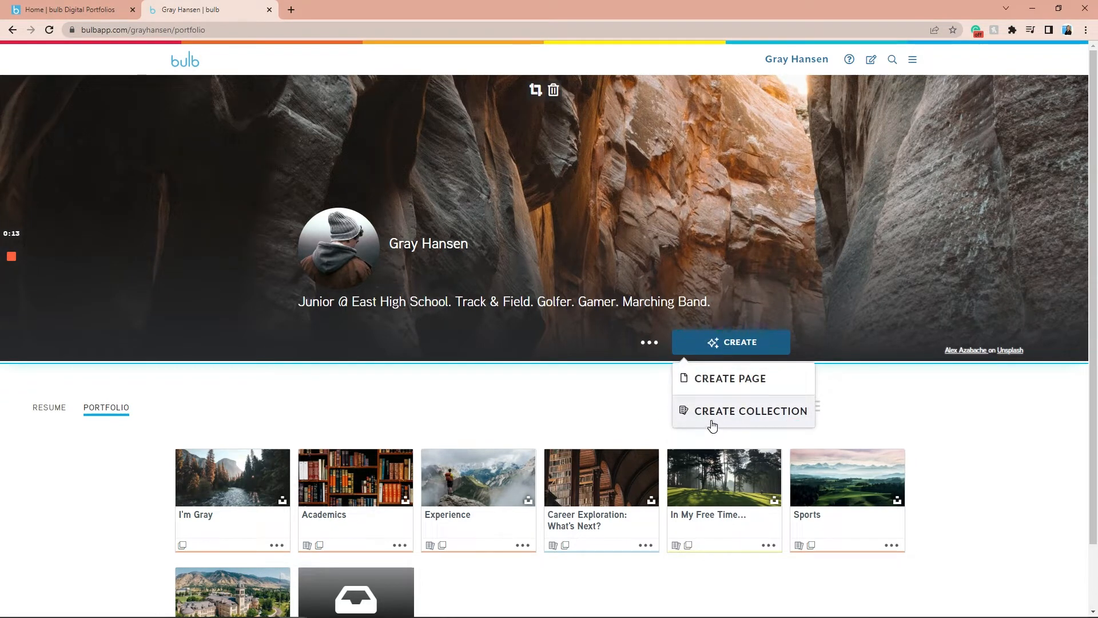
# - Create a collection titled 'My Work and Examples' with summary 'Examples'
pyautogui.click(751, 411)
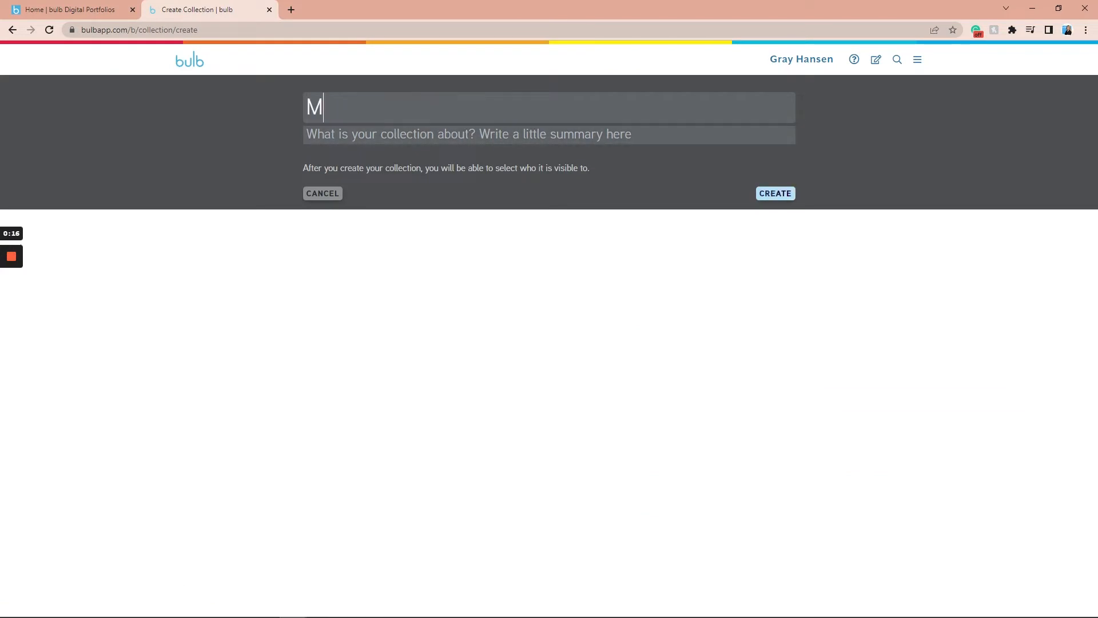
pyautogui.write('y Work and Examples')
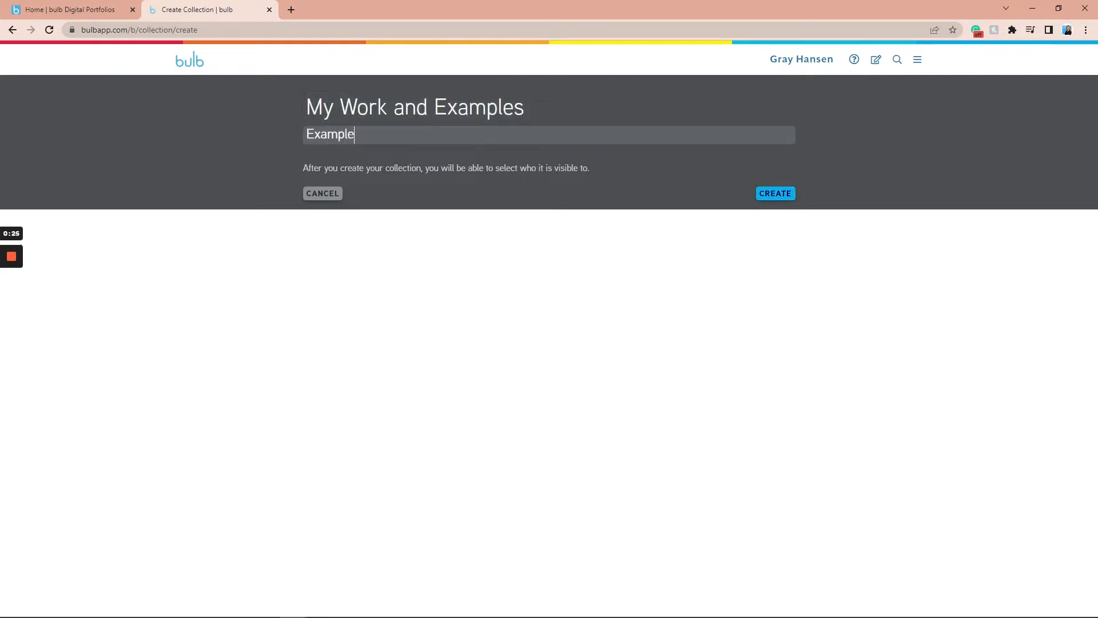
pyautogui.click(774, 194)
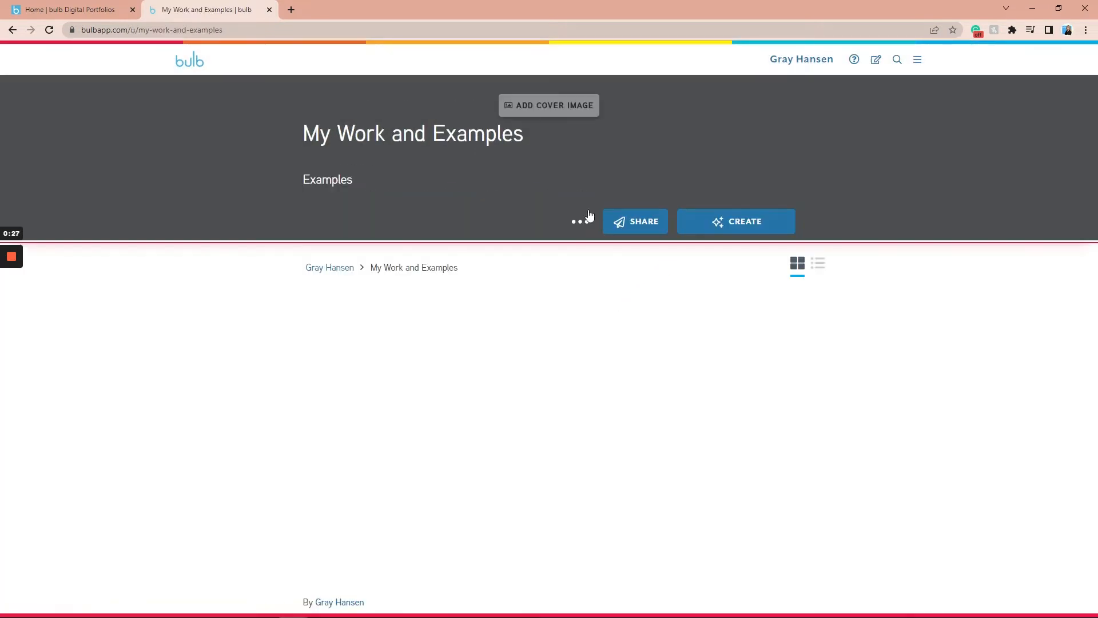
# - Set the laptop-on-wooden-desk photo as the collection's cover image and save
pyautogui.click(548, 105)
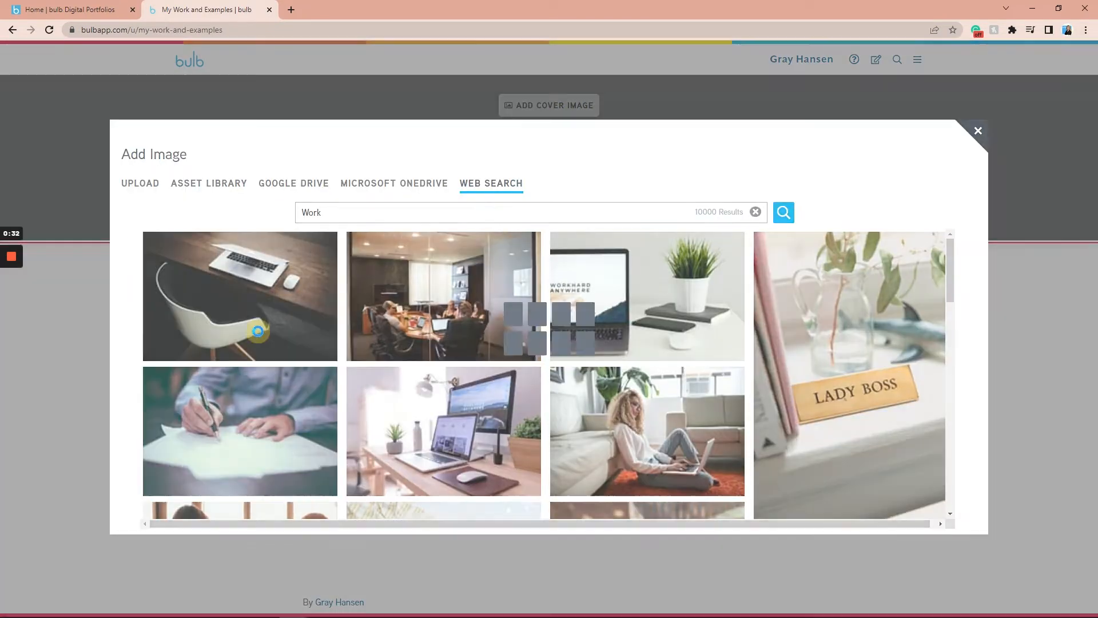
pyautogui.click(240, 295)
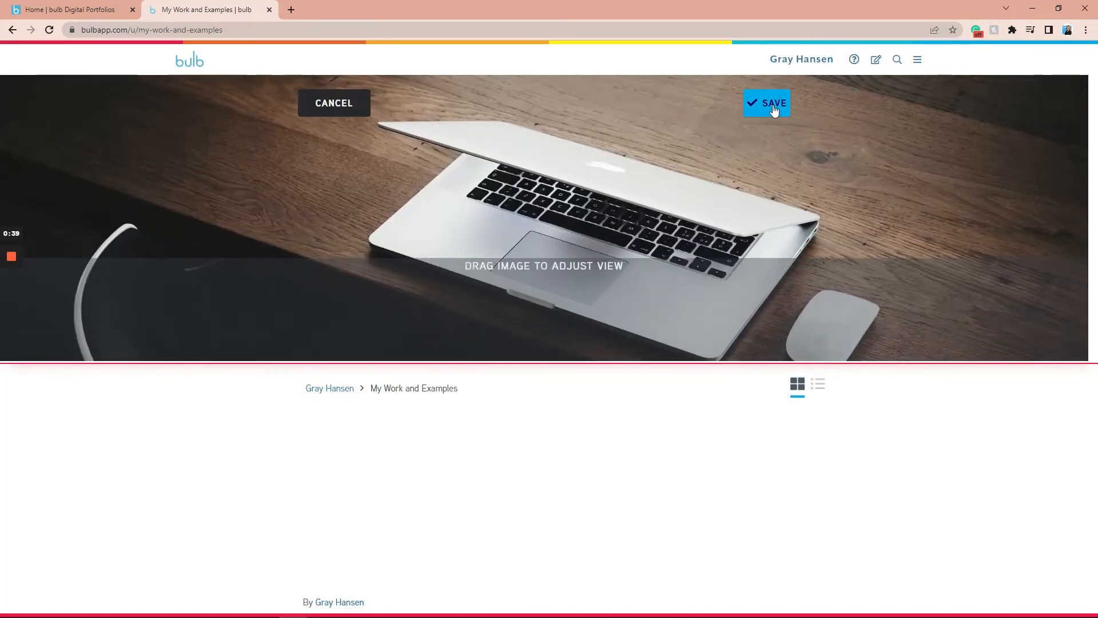
pyautogui.click(766, 103)
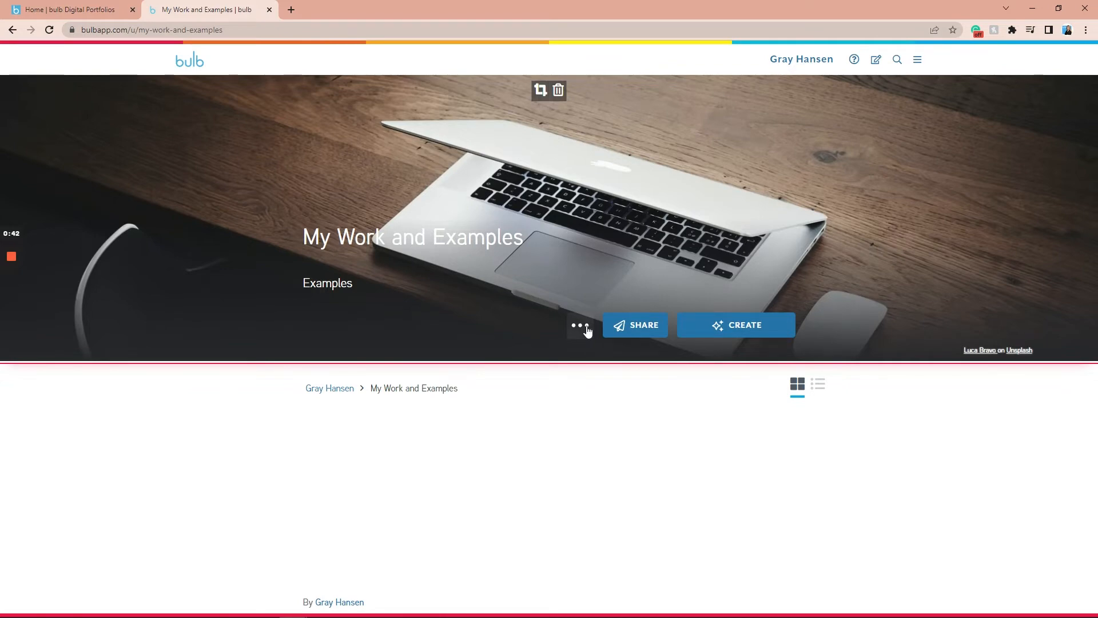
# - Delete the 'My Work and Examples' collection via its ••• menu and confirm
pyautogui.click(582, 325)
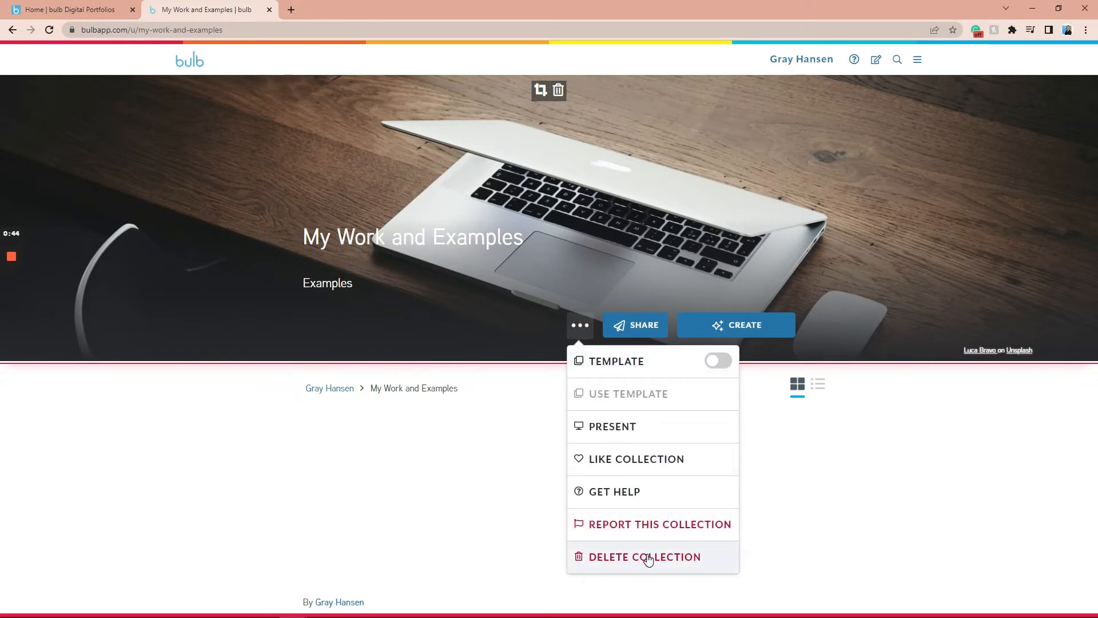
pyautogui.click(643, 556)
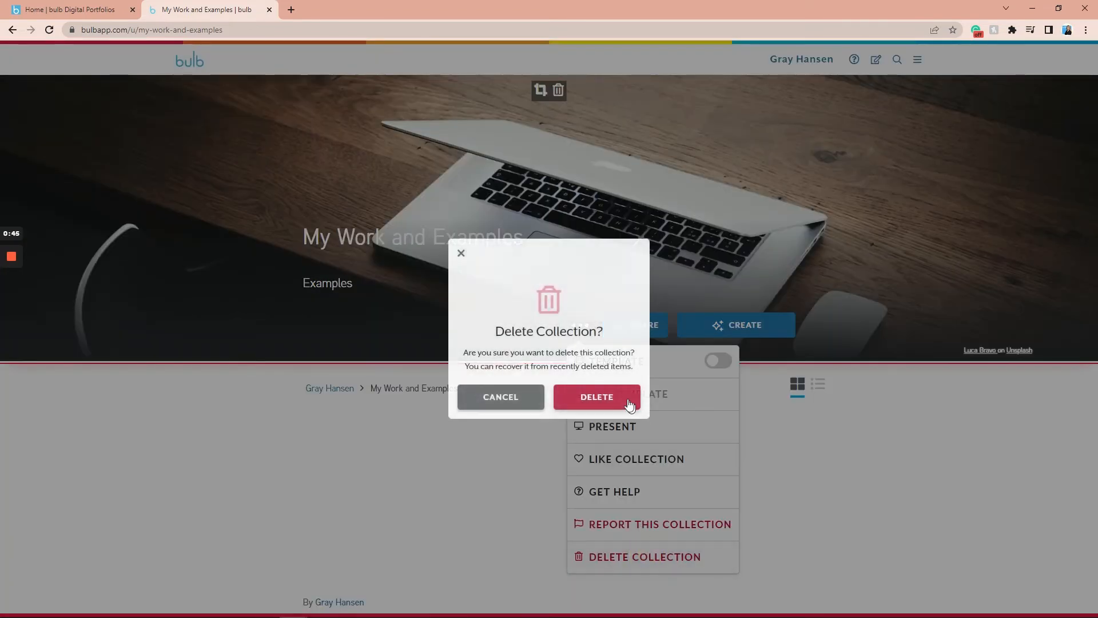
pyautogui.click(596, 396)
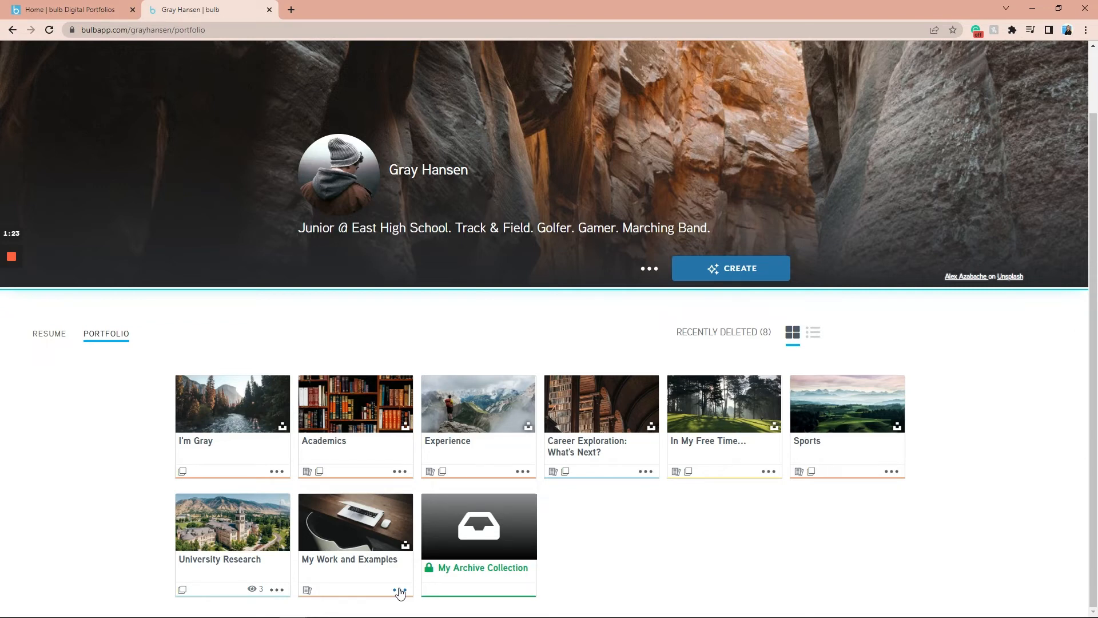
# - Delete the 'My Work and Examples' card from the portfolio grid and confirm
pyautogui.click(399, 590)
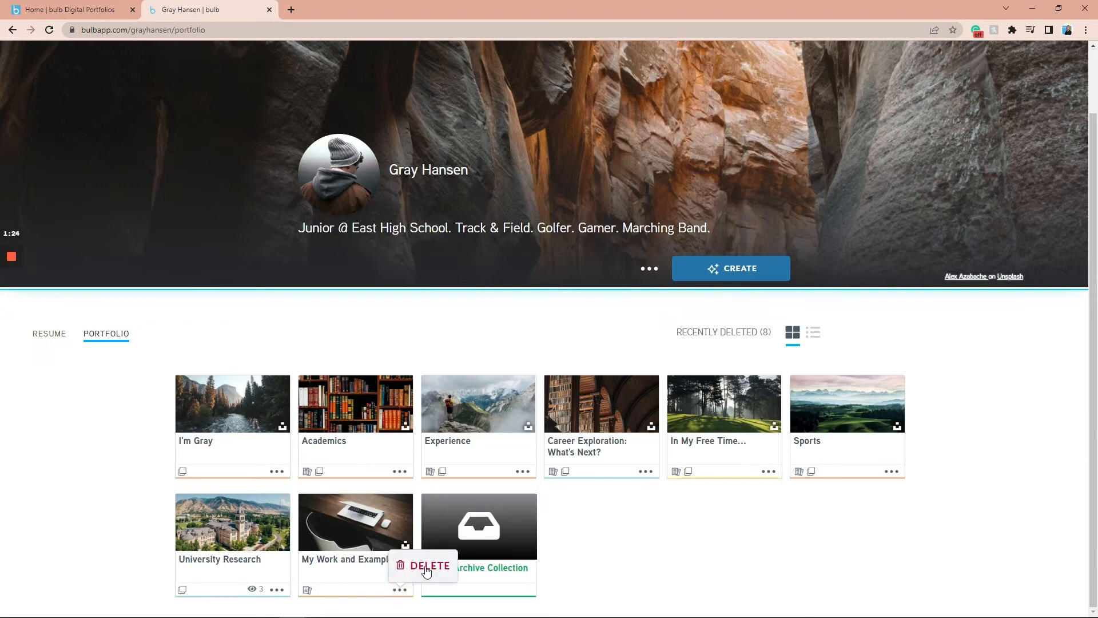
pyautogui.click(428, 565)
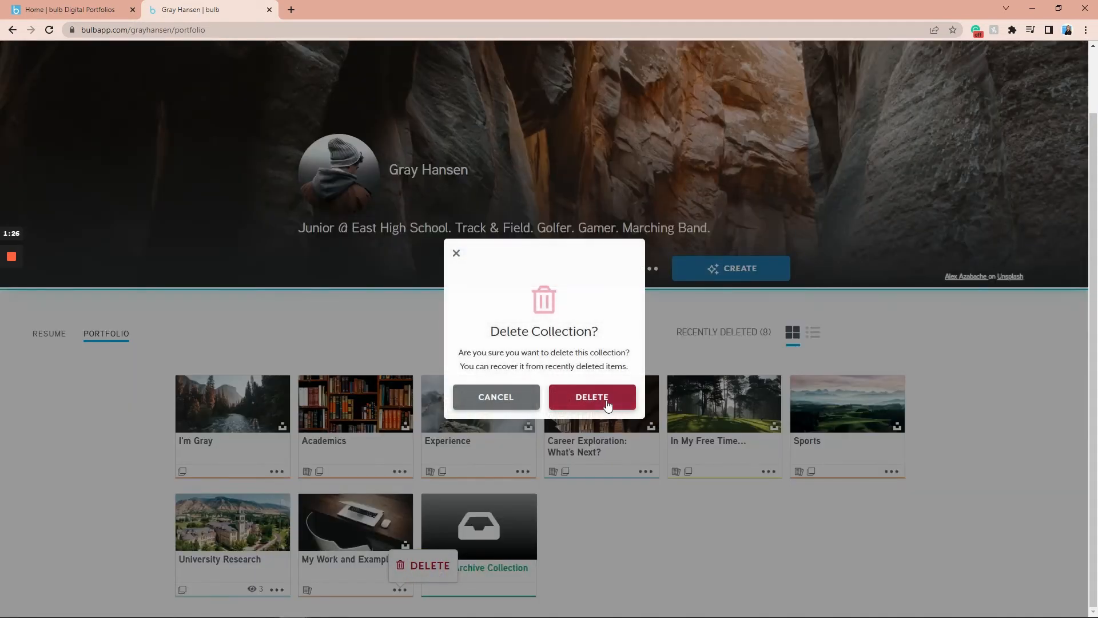
pyautogui.click(590, 396)
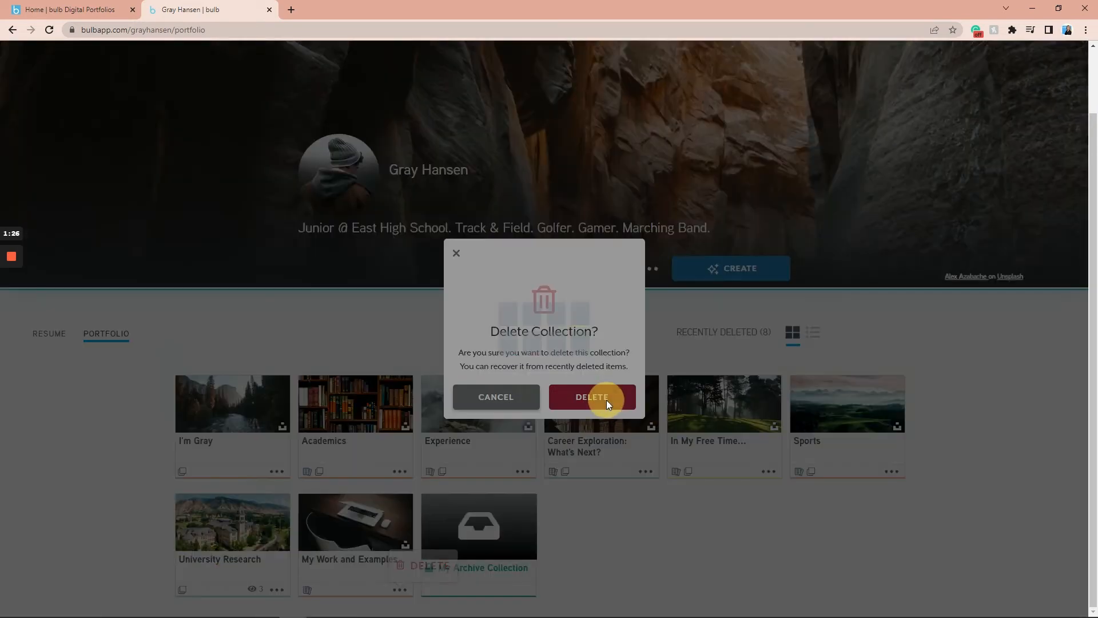
pyautogui.click(590, 397)
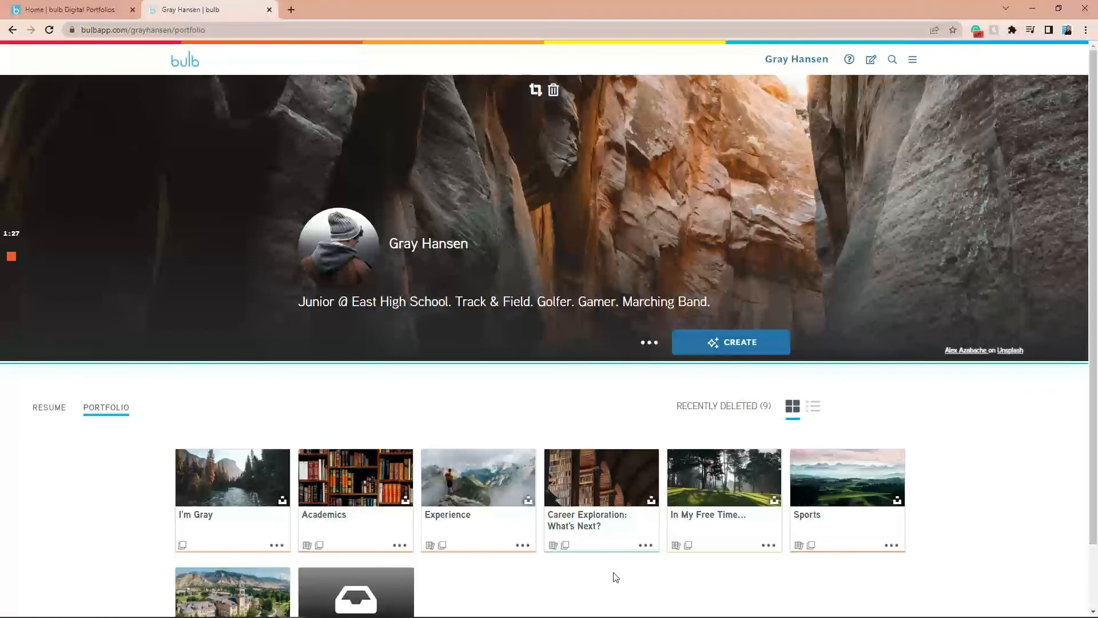